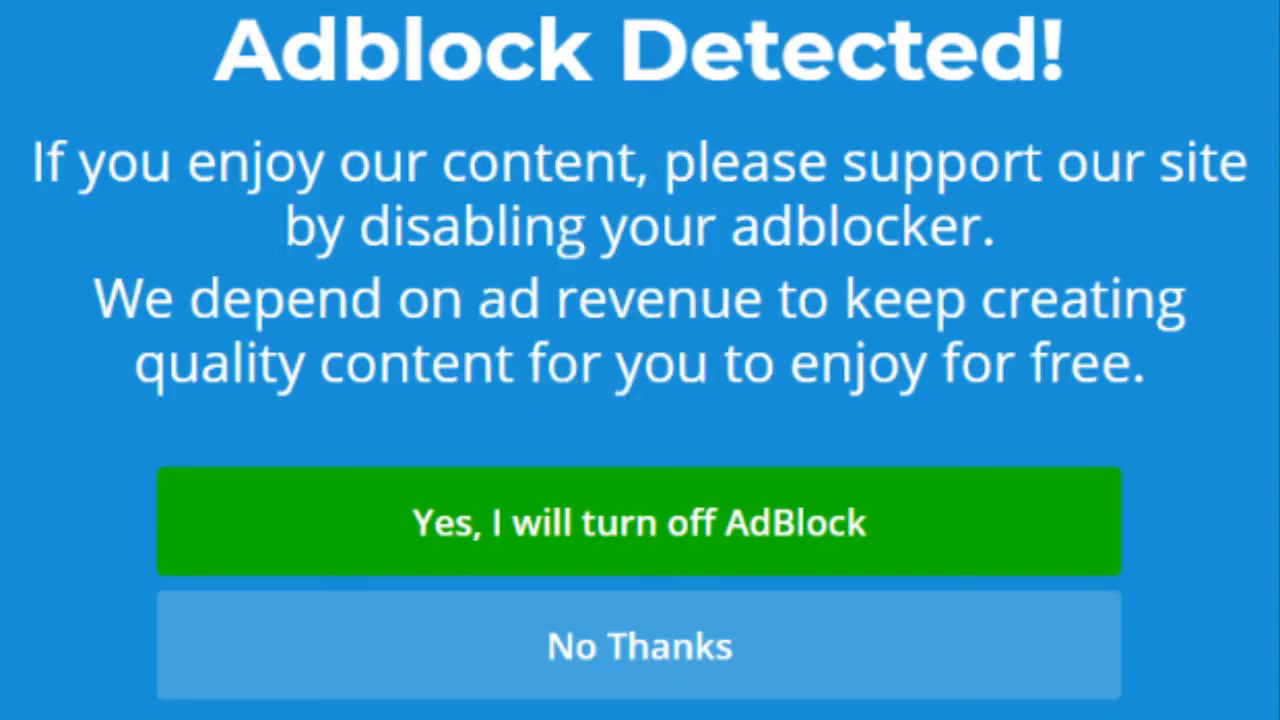
# Dismiss the 'Adblock Detected' notice and switch to the Chrome window on google.com.
pyautogui.click(639, 645)
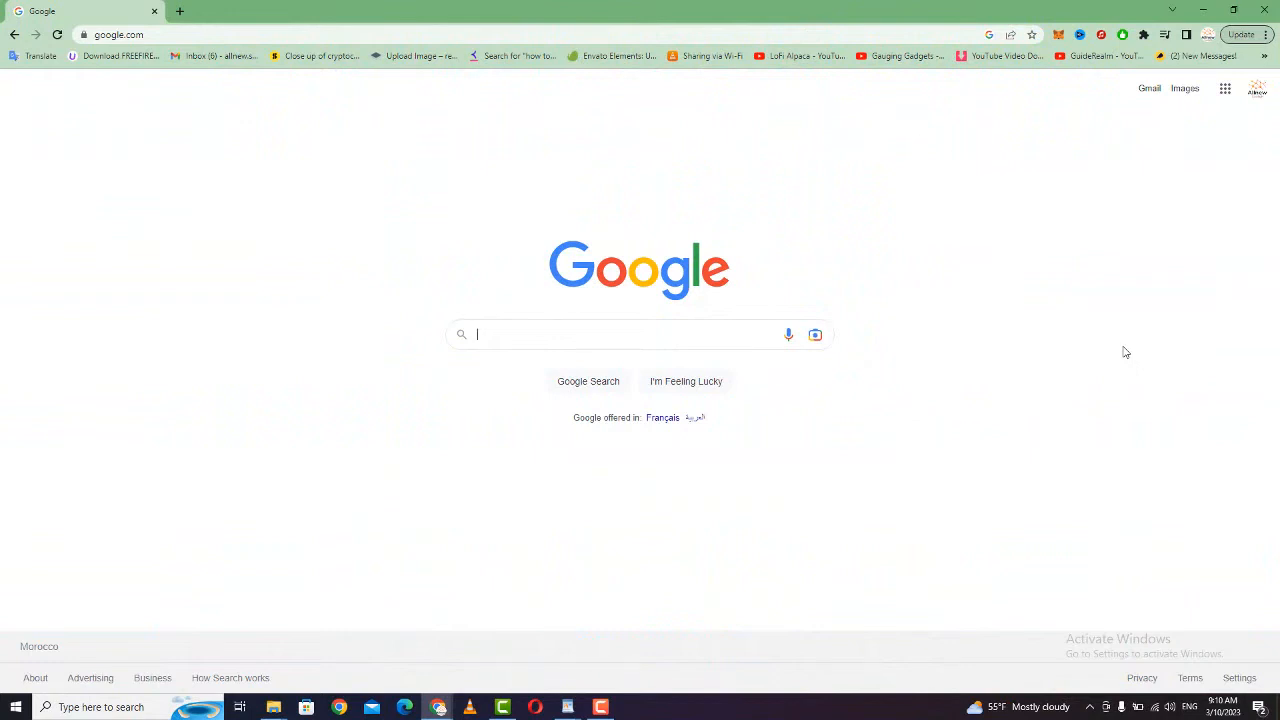
pyautogui.moveTo(819, 192)
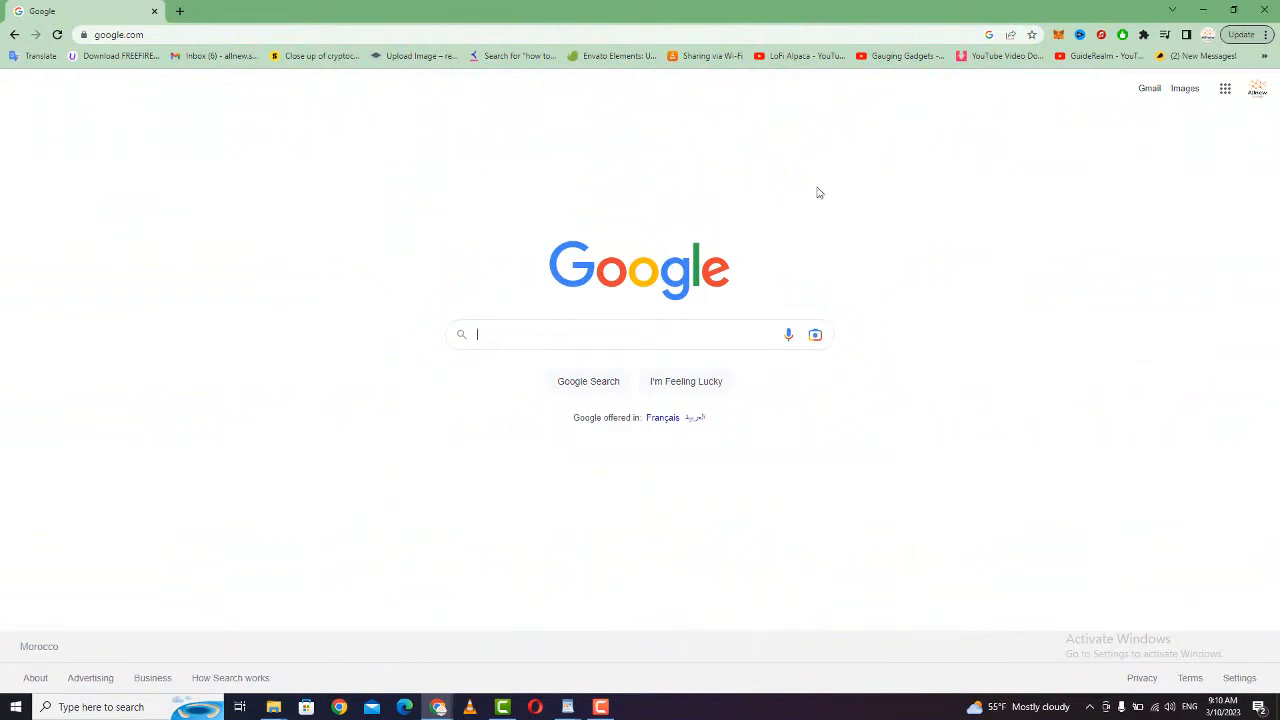
# Open Chrome's Extensions menu to show AdBlock among the installed extensions.
pyautogui.click(1222, 11)
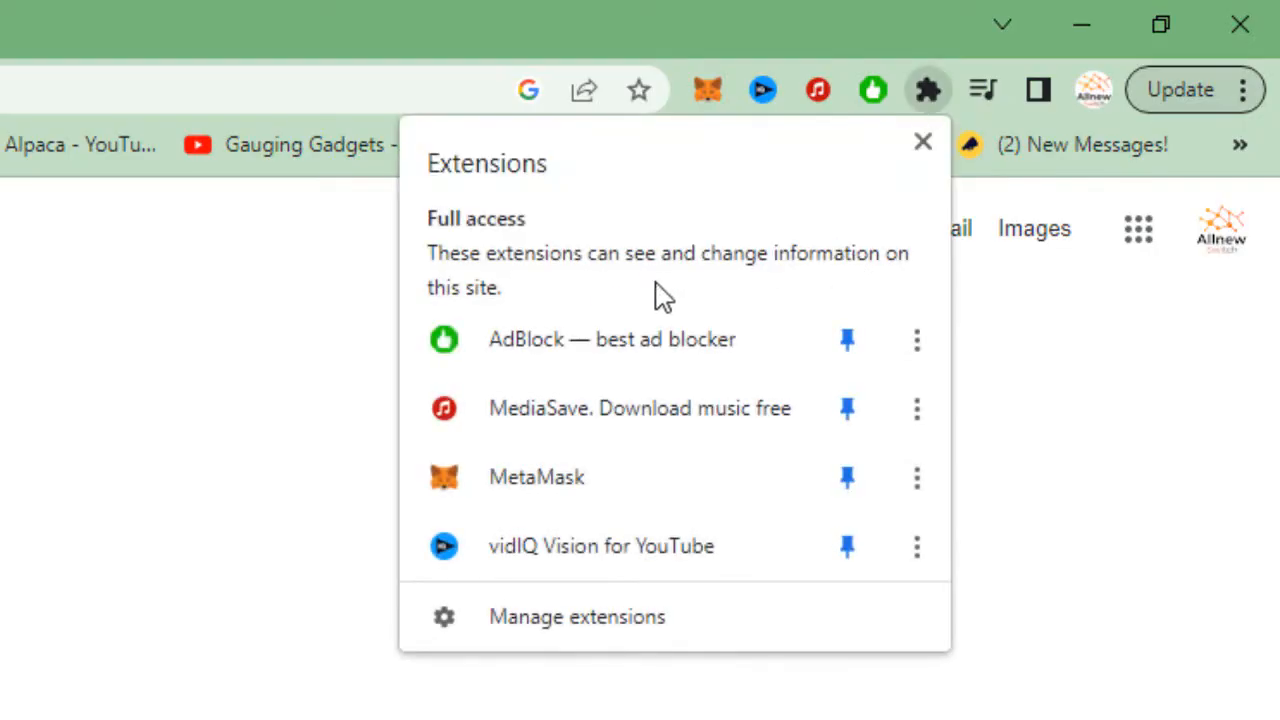
pyautogui.moveTo(555, 340)
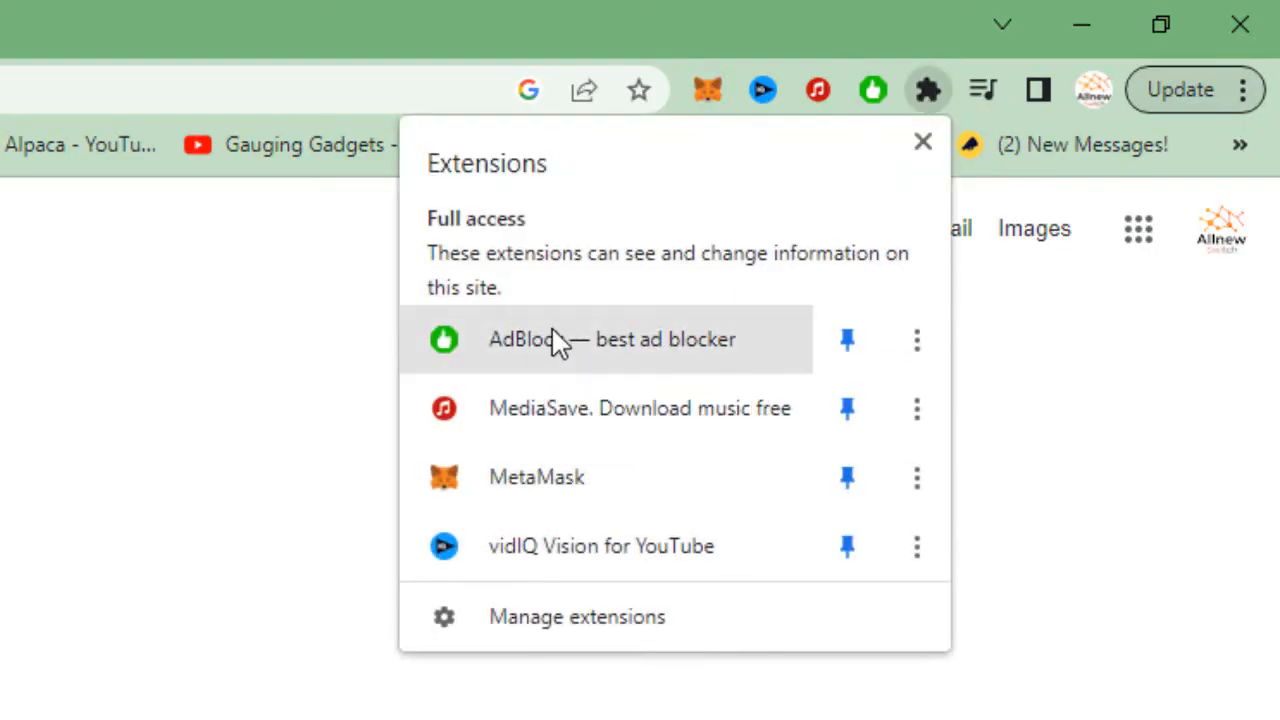
pyautogui.moveTo(500, 360)
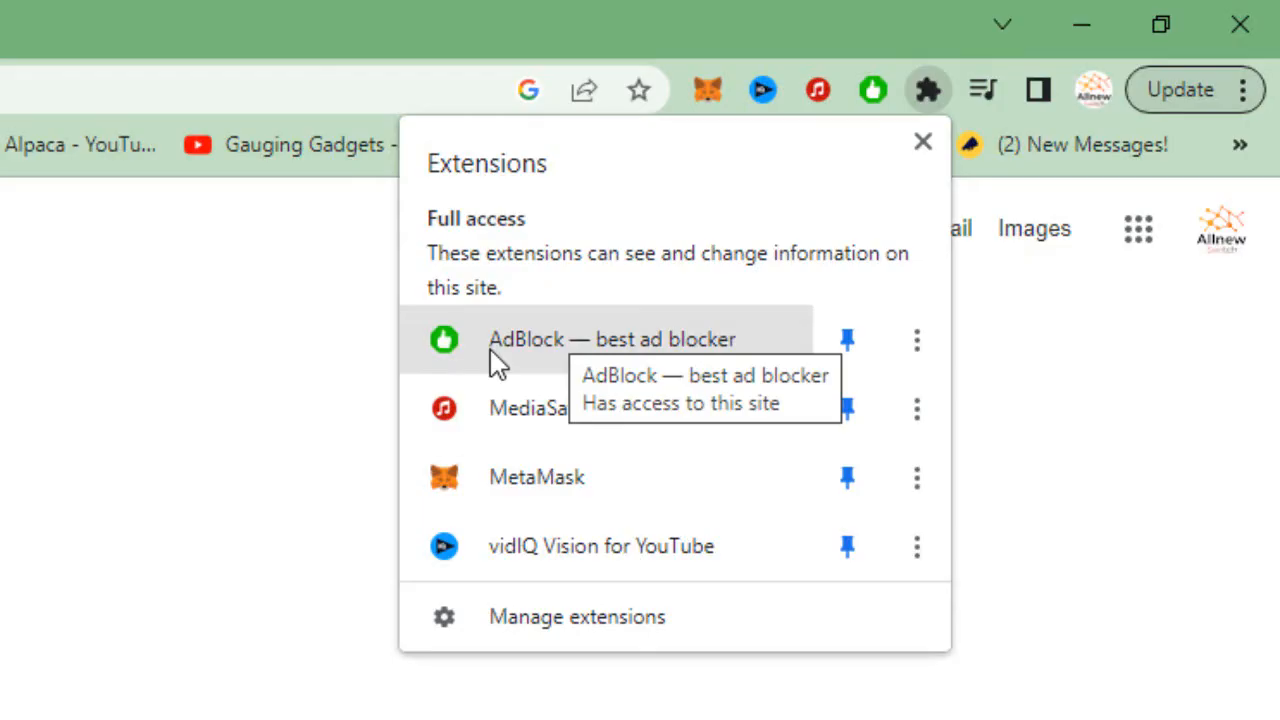
pyautogui.moveTo(610, 365)
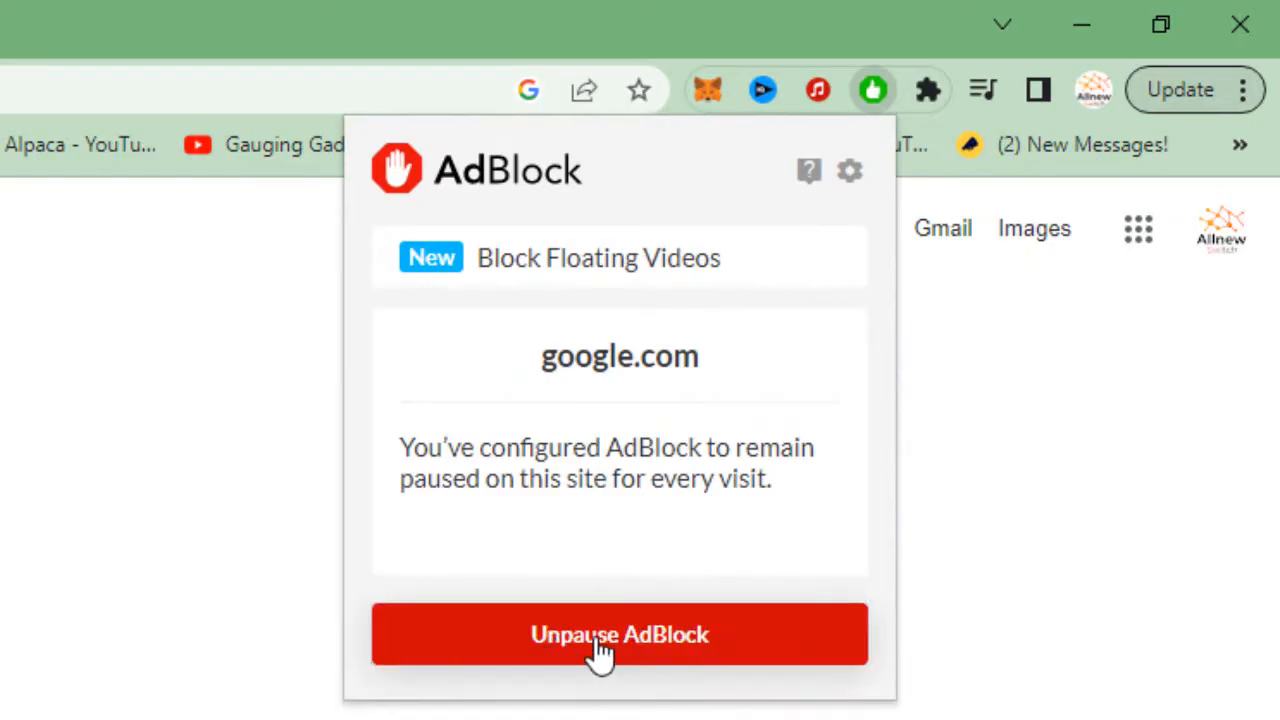
# Unpause AdBlock on google.com from its popup.
pyautogui.click(619, 633)
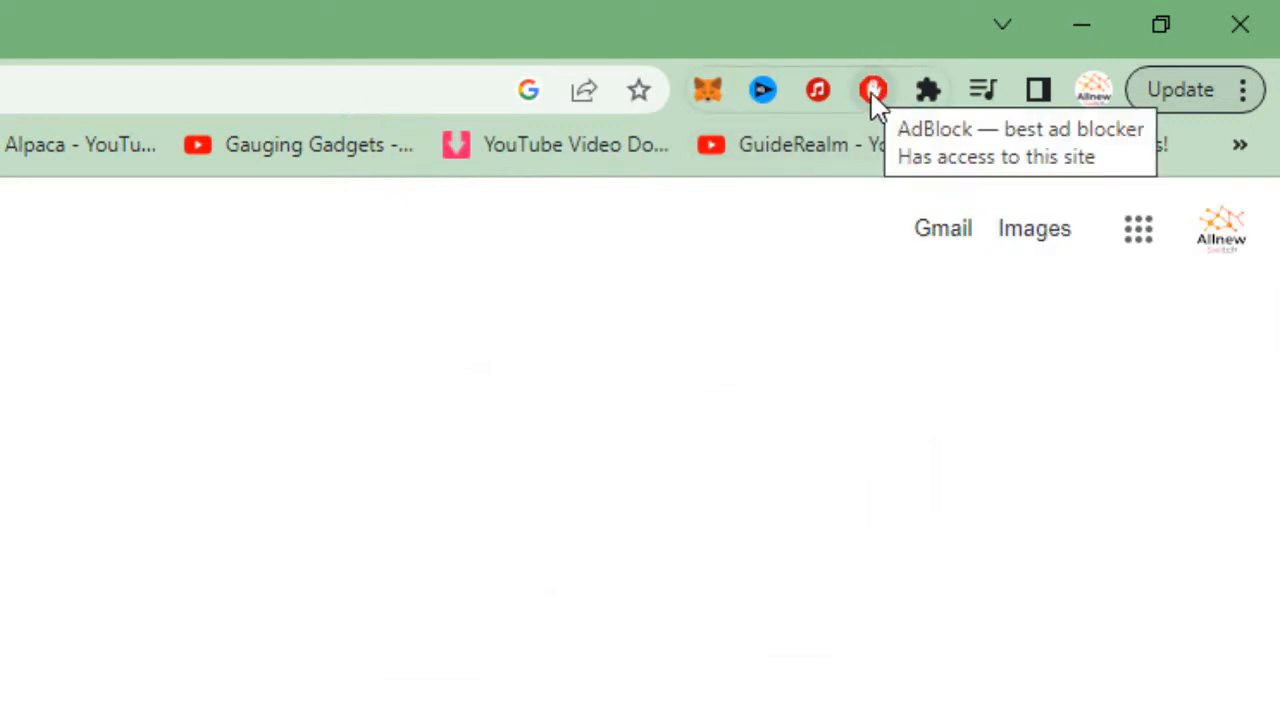
pyautogui.moveTo(875, 108)
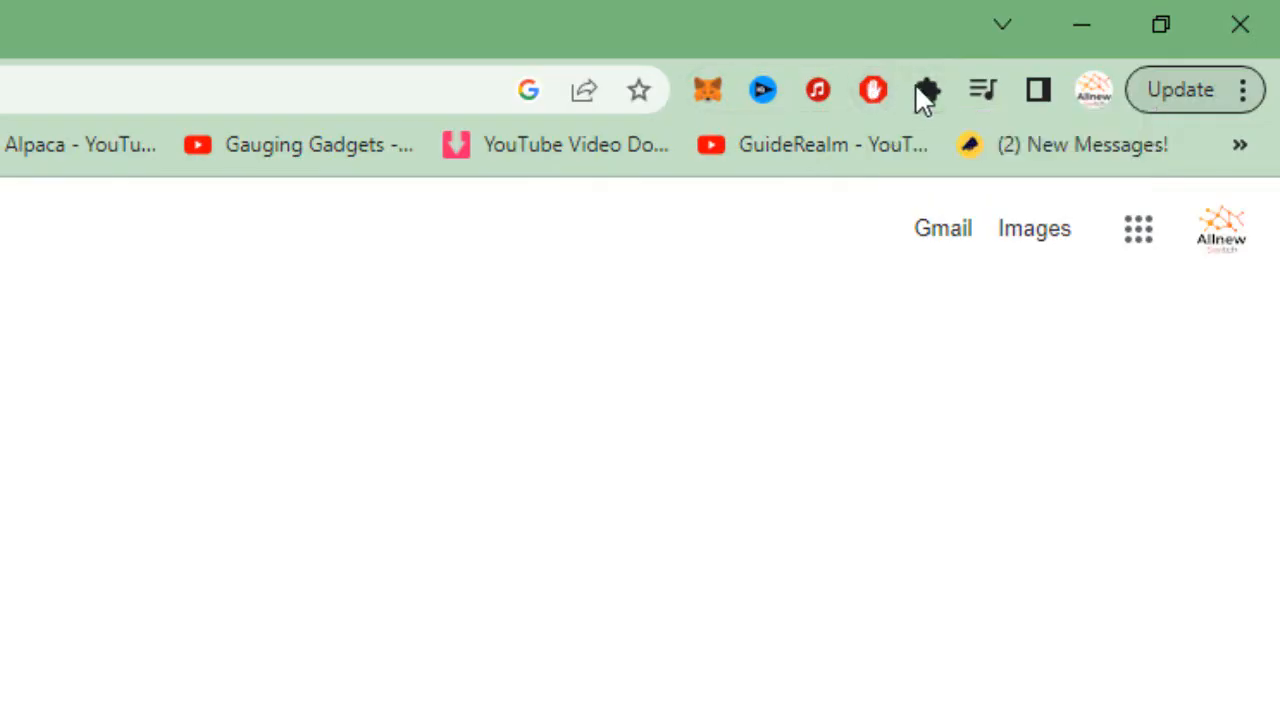
# Go to Manage extensions from the Extensions menu.
pyautogui.click(926, 90)
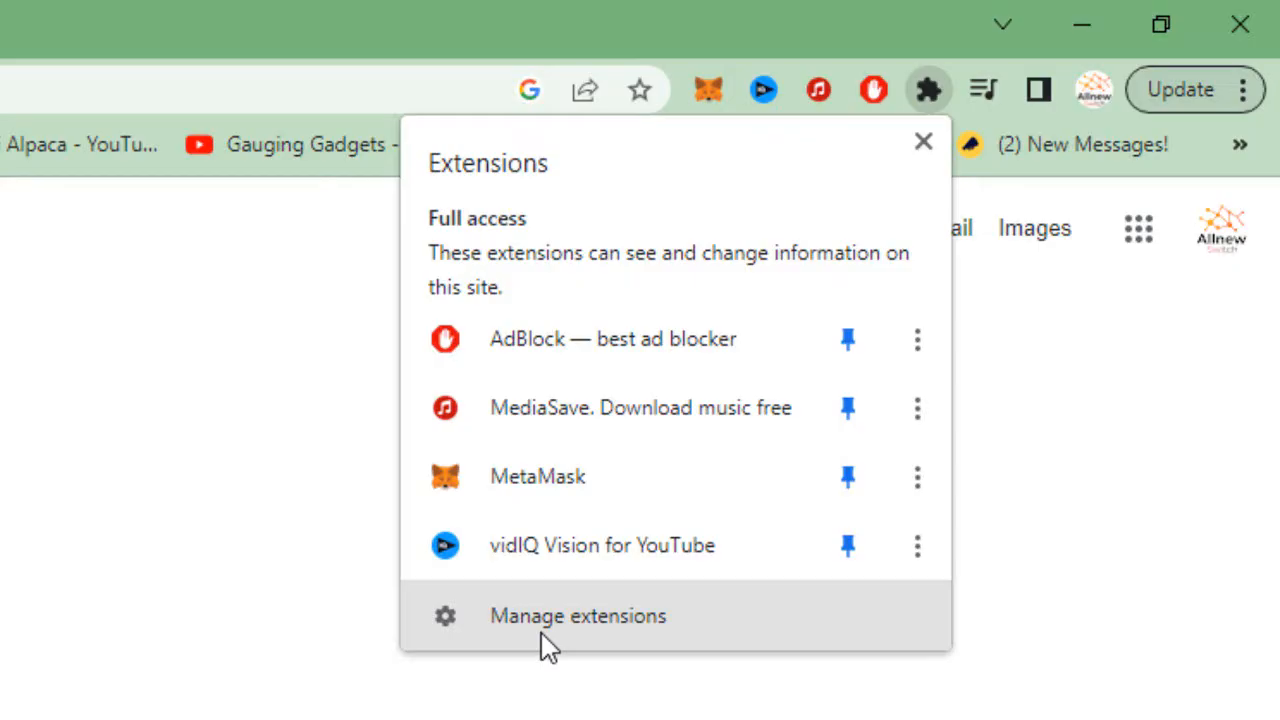
pyautogui.click(577, 615)
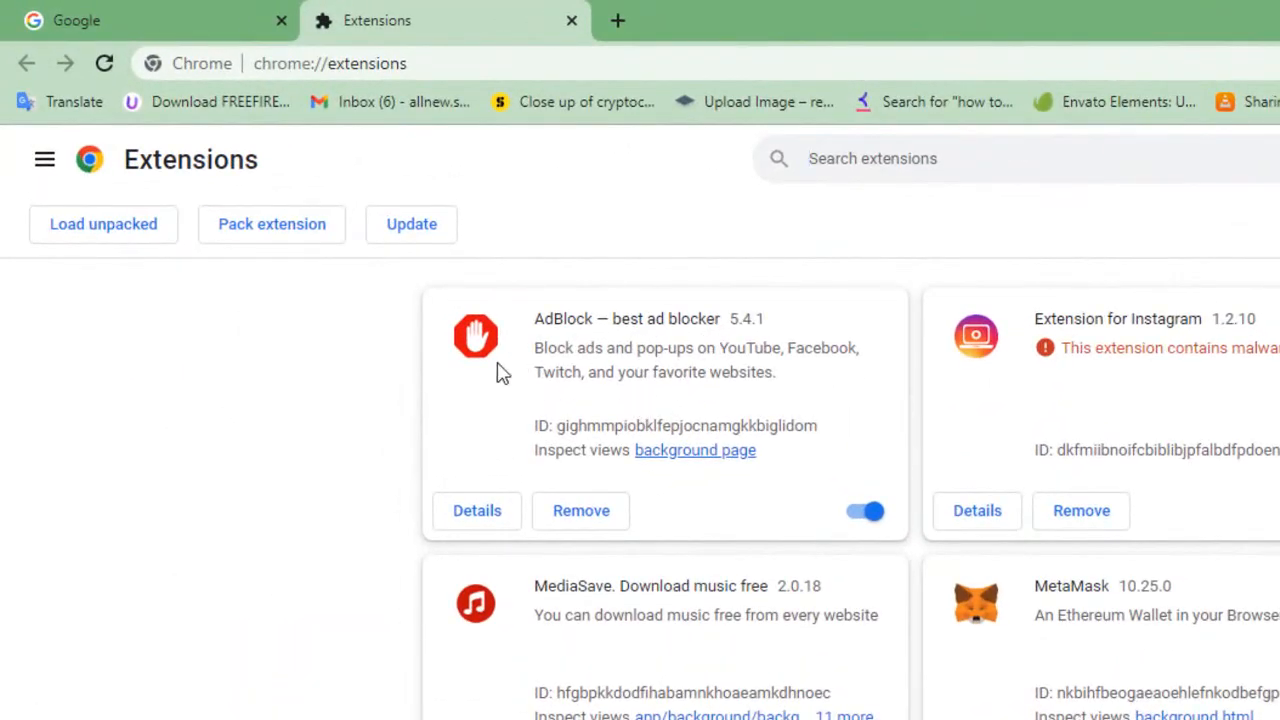
pyautogui.moveTo(455, 476)
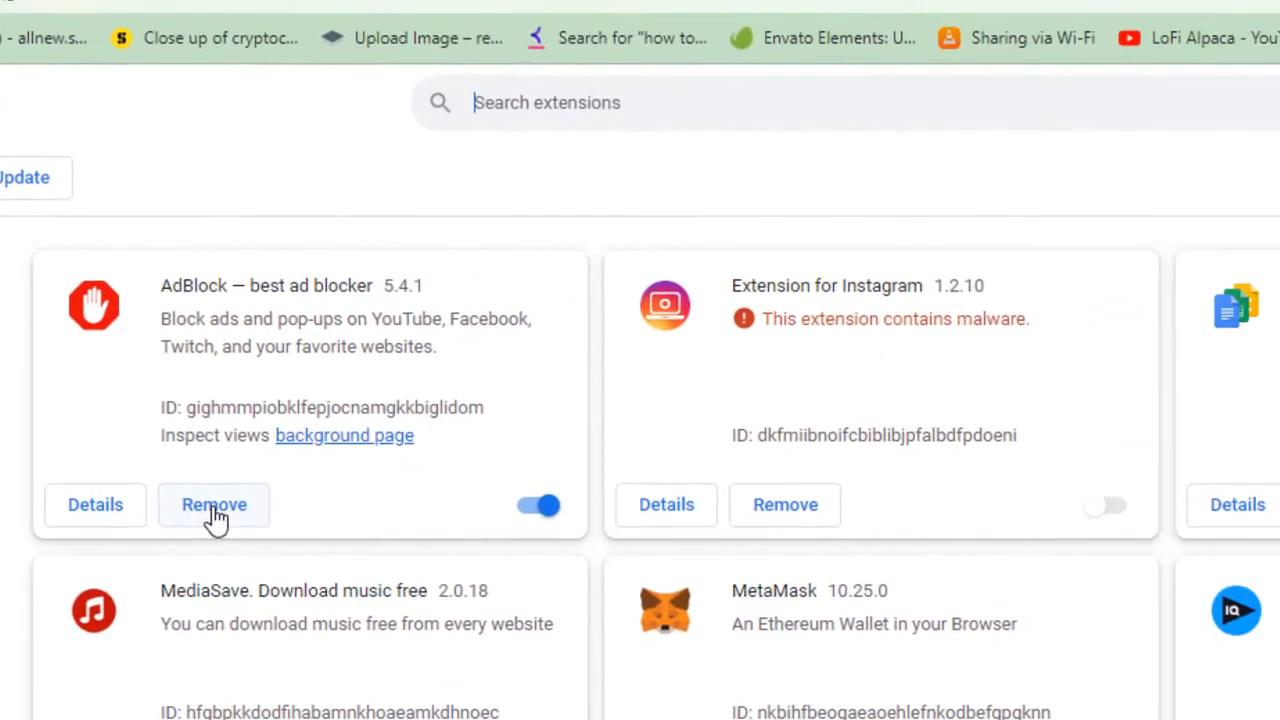
# Remove the AdBlock extension and confirm the uninstall.
pyautogui.click(214, 504)
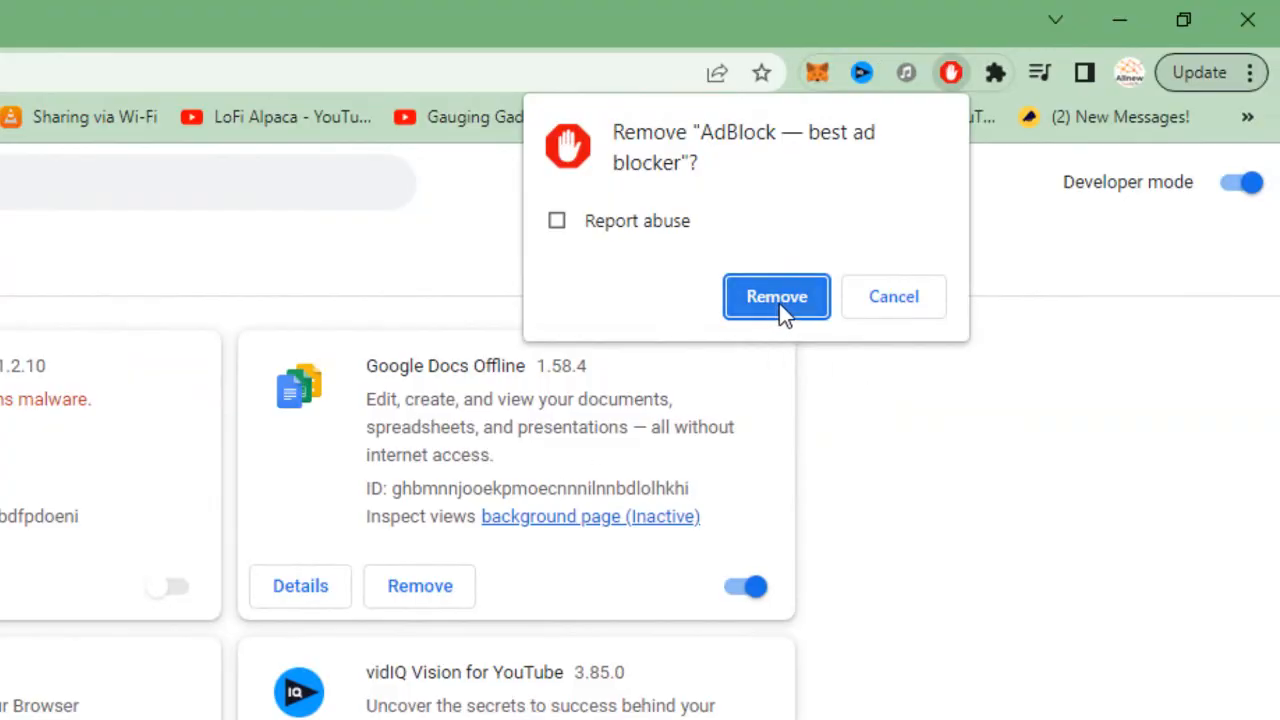
pyautogui.click(776, 296)
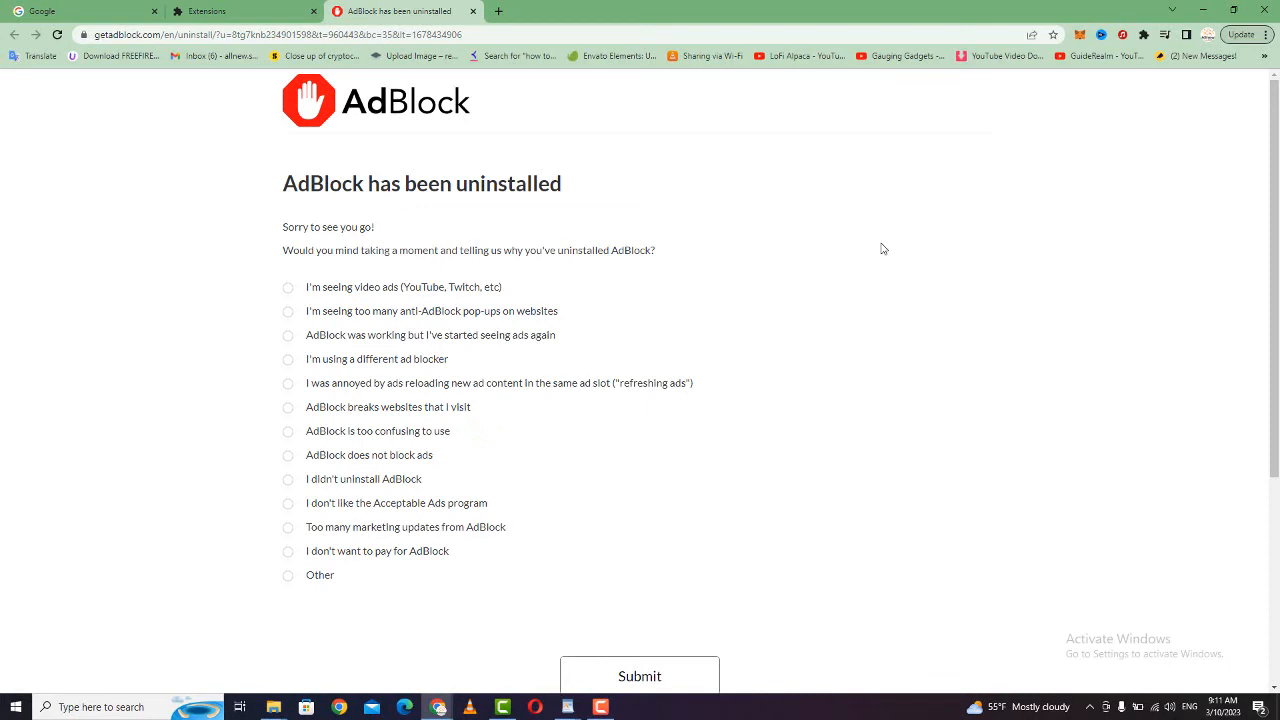
pyautogui.moveTo(1145, 34)
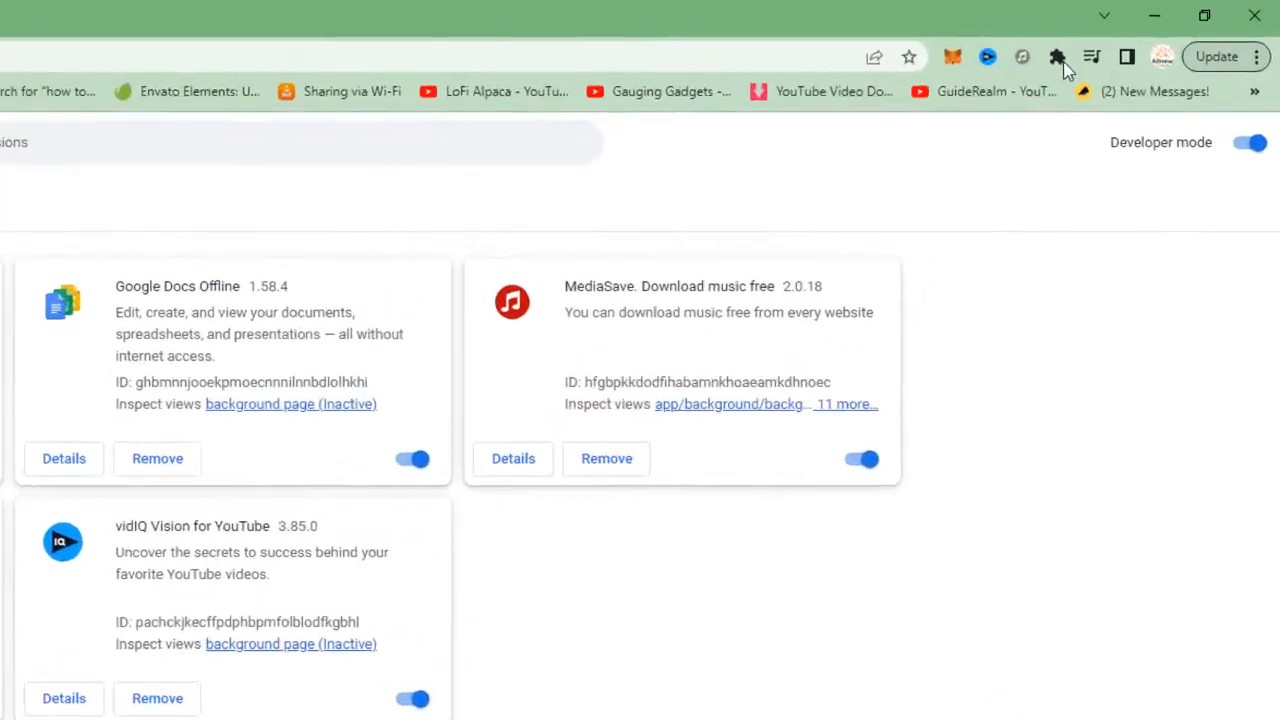
# Check the Extensions menu: only MediaSave, MetaMask and vidIQ remain.
pyautogui.click(1058, 56)
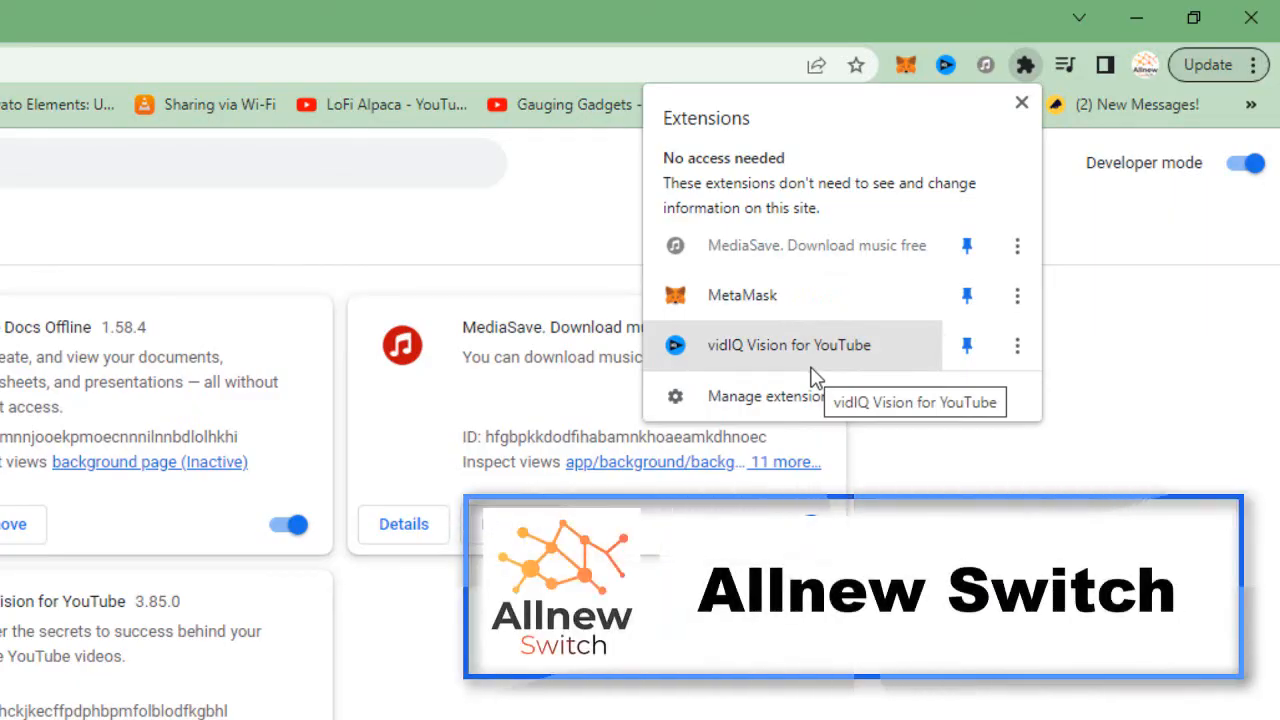
pyautogui.moveTo(933, 472)
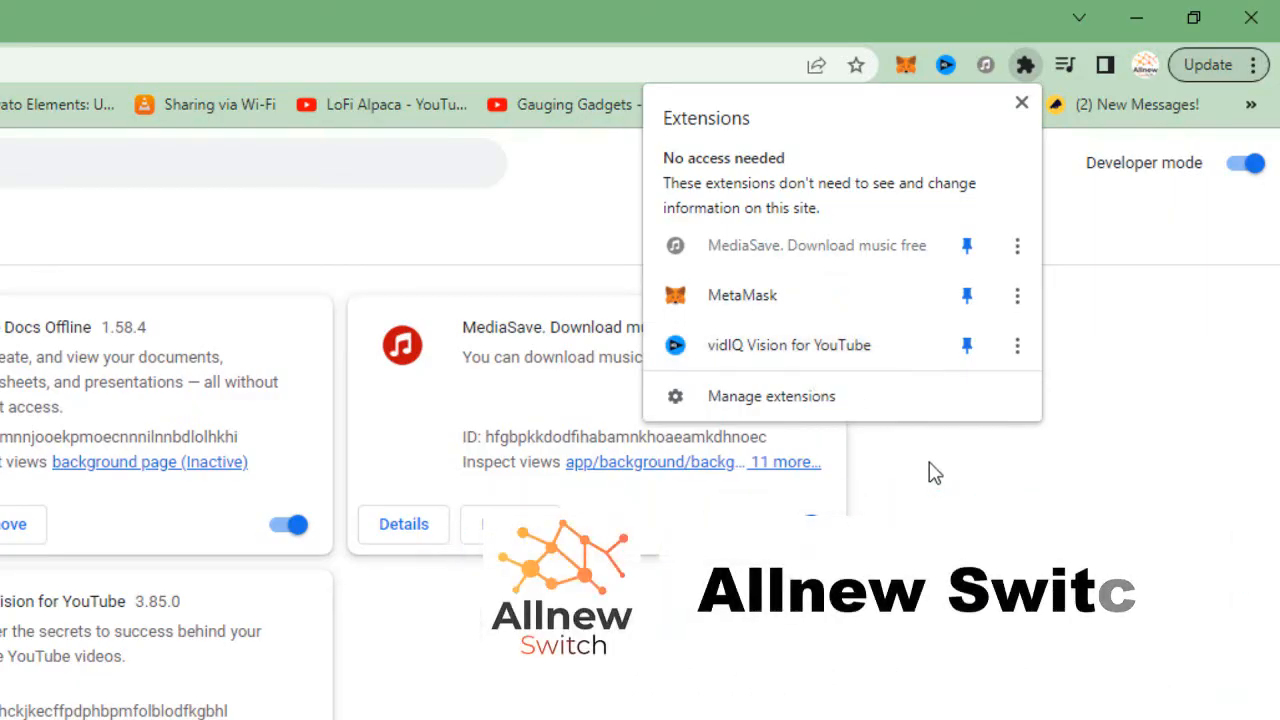